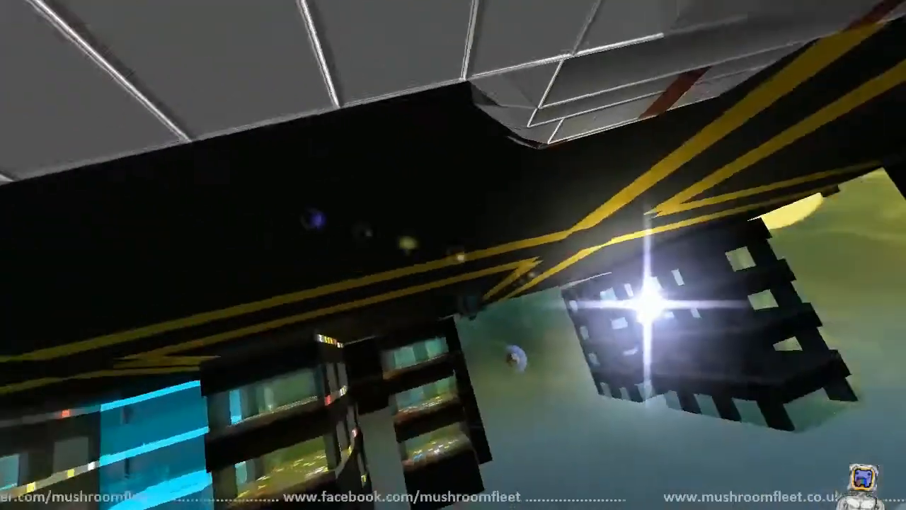
# Bring up the inventory listing the carried blocks and handheld weapons
pyautogui.press('i')
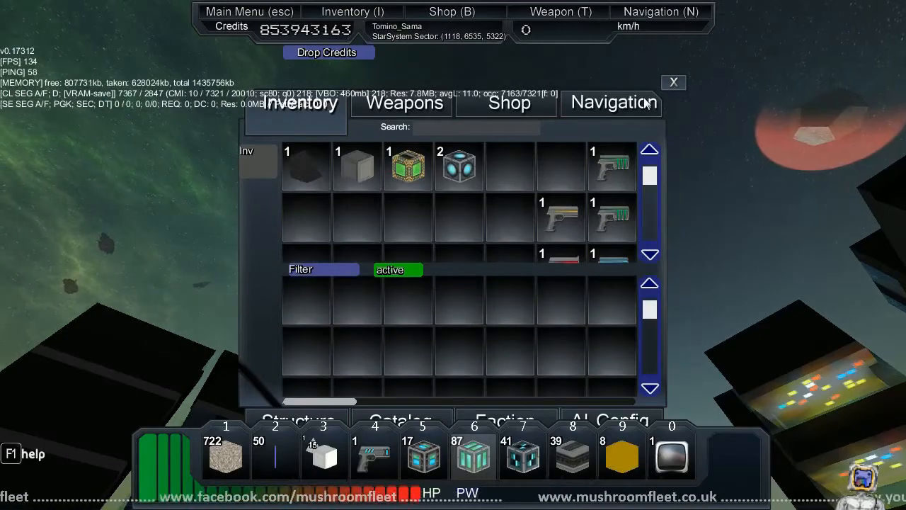
# Return to piloting and head toward the PhanTom ship
pyautogui.click(672, 83)
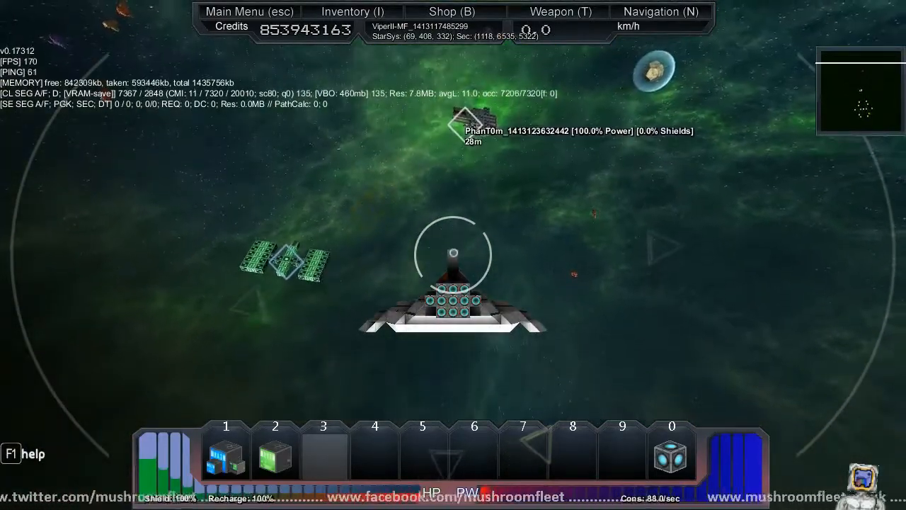
# Select the Planet entry in the navigation list of nearby targets
pyautogui.click(660, 11)
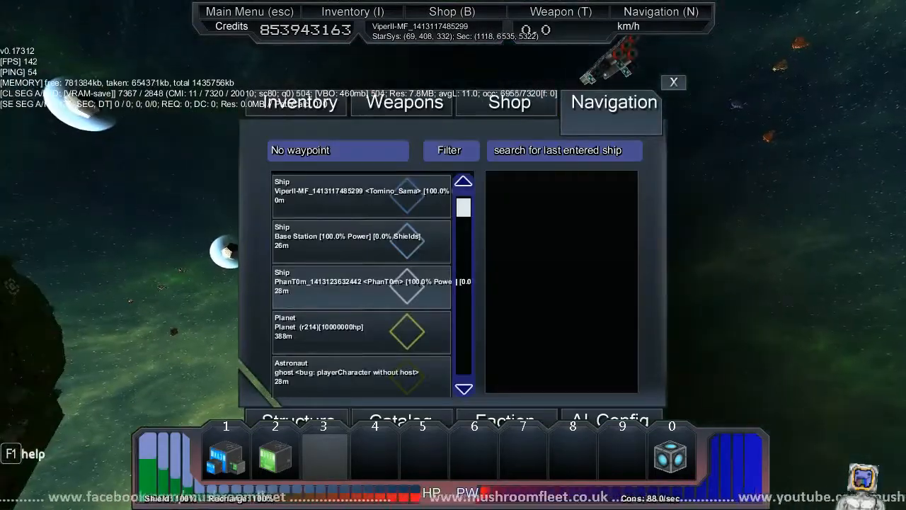
pyautogui.click(673, 82)
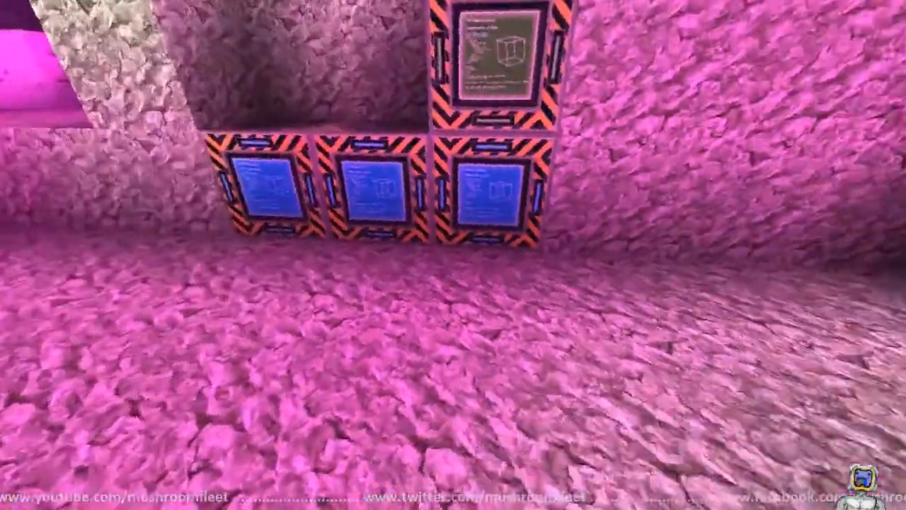
# Bring up the factory block's storage with its active production panel
pyautogui.press('i')
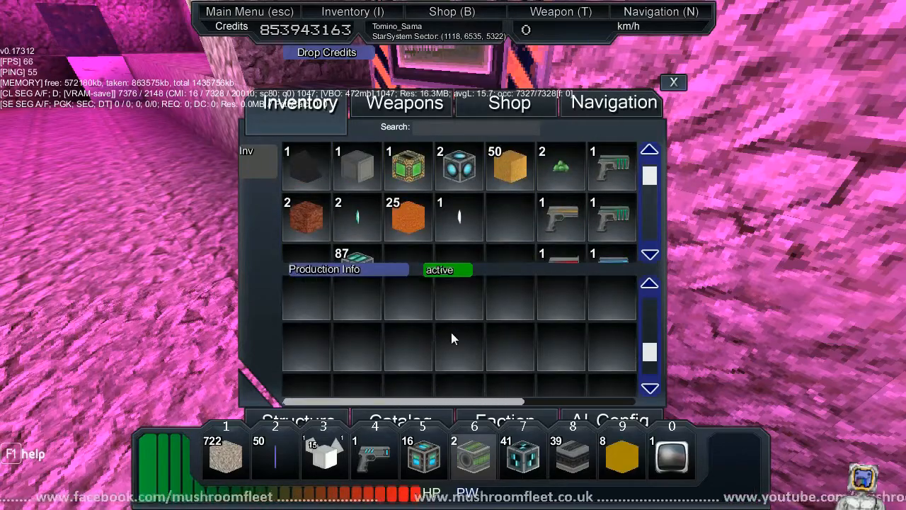
# View the Micro Assembler's recipes, such as scrap alloy into alloyed metal mesh
pyautogui.click(674, 82)
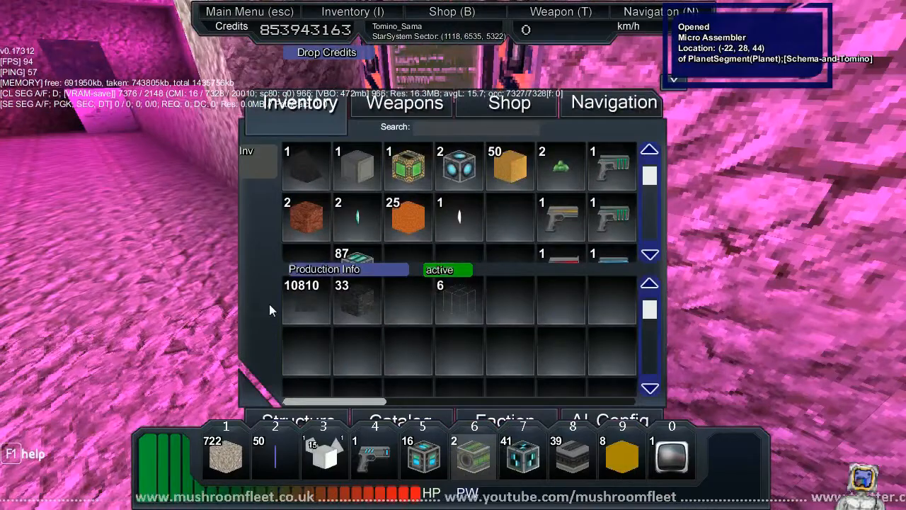
pyautogui.moveTo(305, 306)
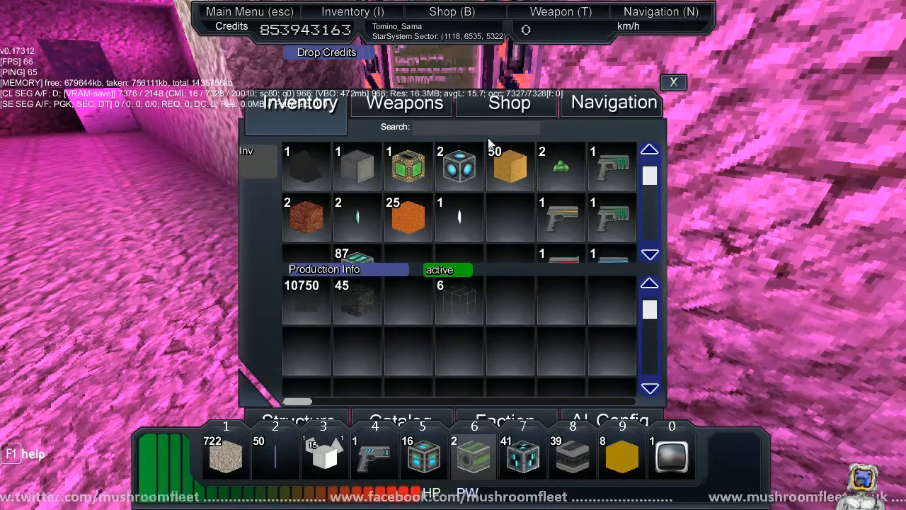
pyautogui.moveTo(480, 162)
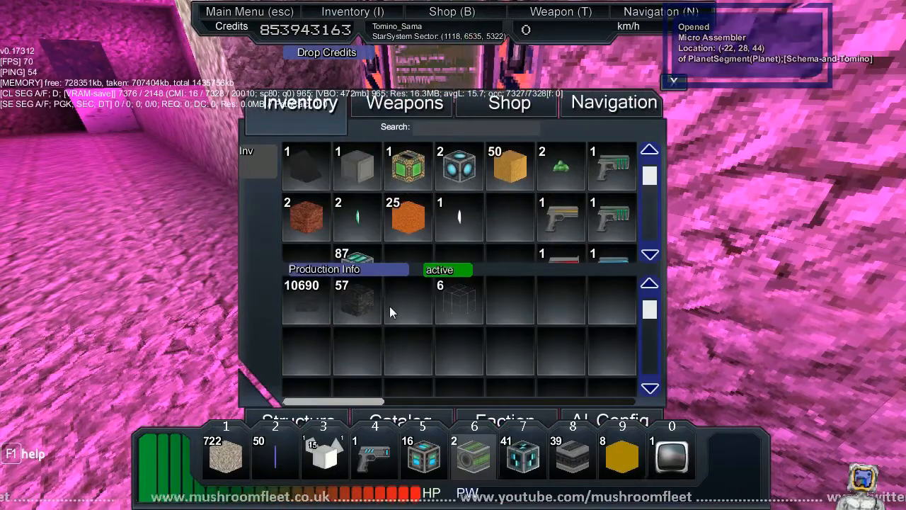
pyautogui.press('Escape')
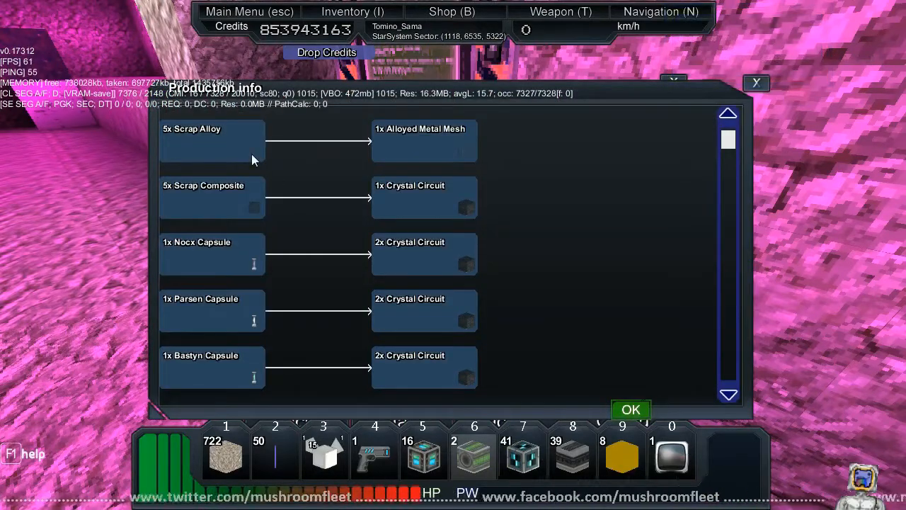
pyautogui.moveTo(763, 100)
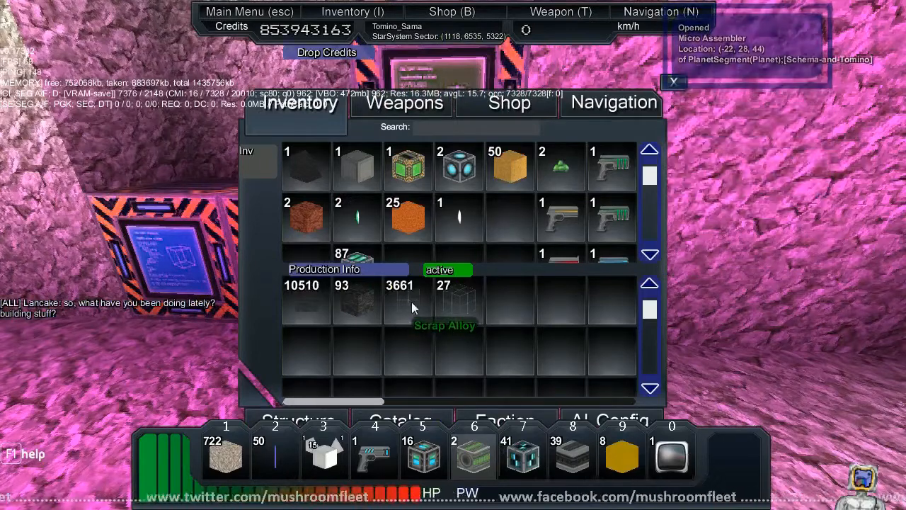
# Check scrap alloy dropping to 3,451 in the Micro Assembler, then return to the base
pyautogui.click(674, 82)
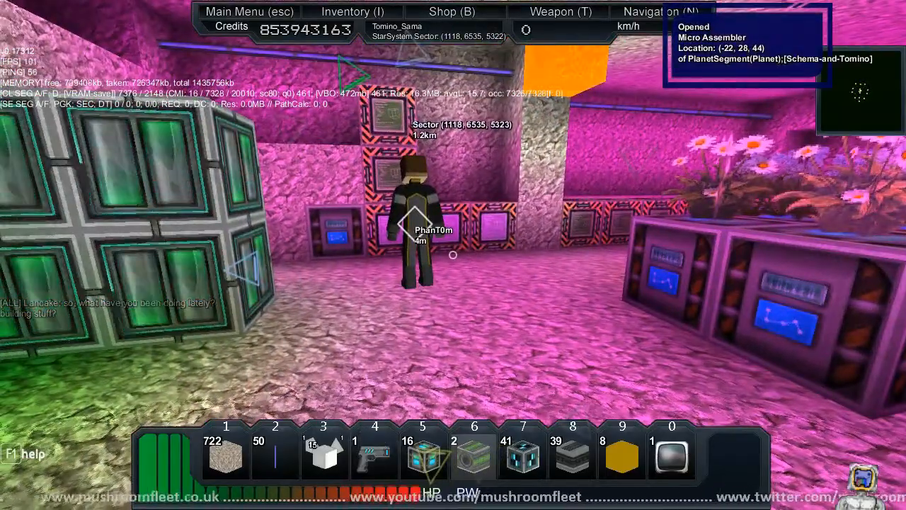
pyautogui.moveTo(453, 255)
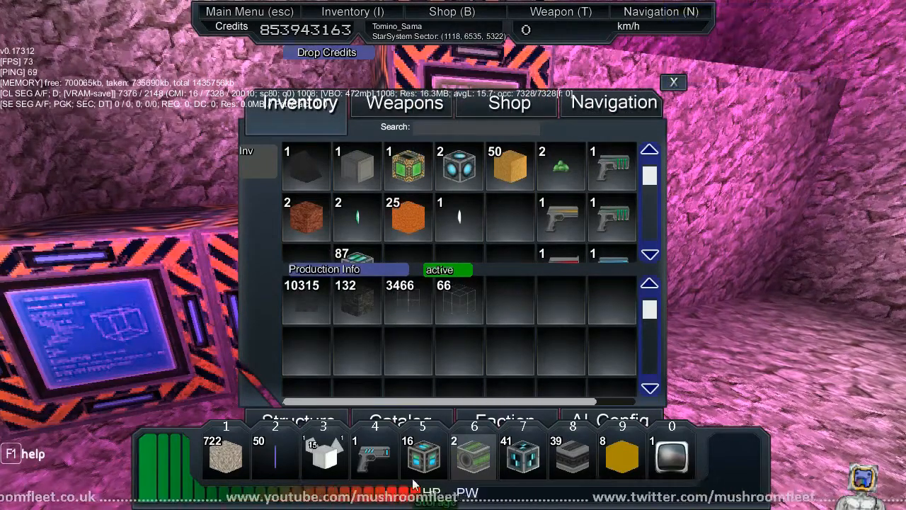
pyautogui.scroll(-3)
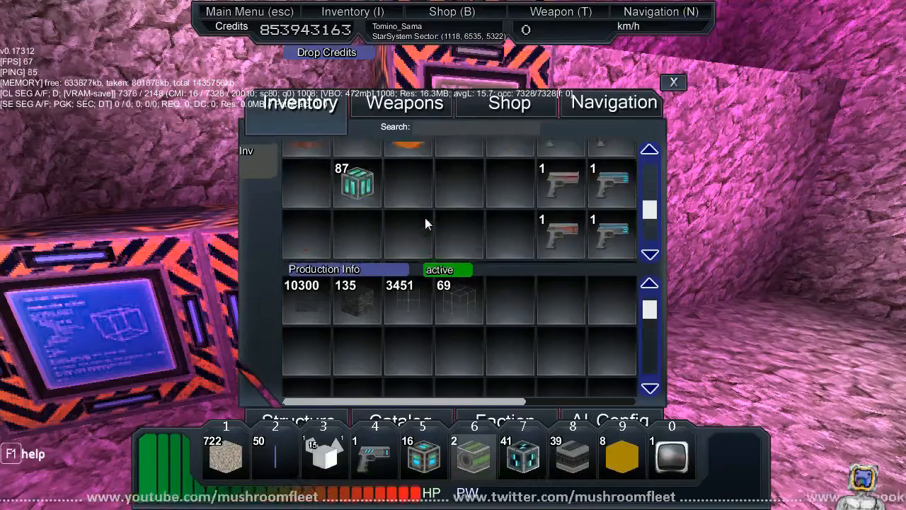
pyautogui.click(673, 82)
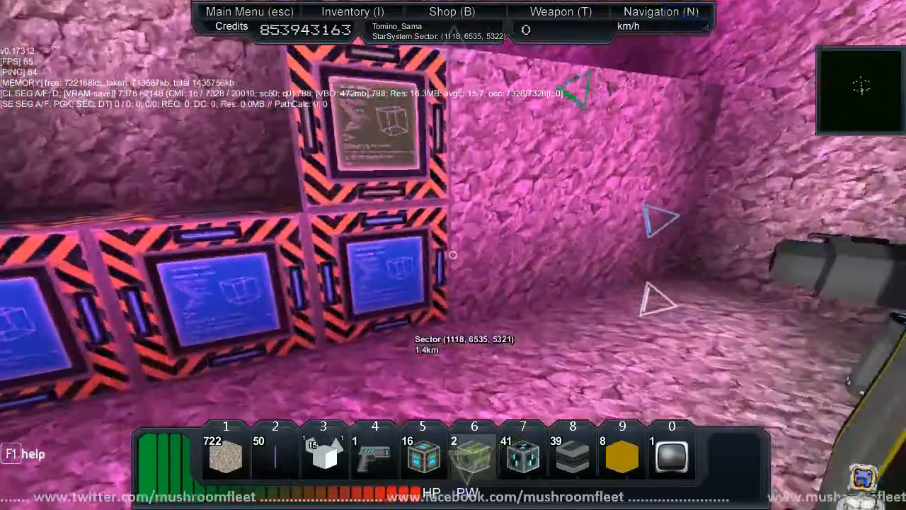
# Move the orange shard stacks into the Capsule Refinery and check the Micro Assembler's output
pyautogui.click(351, 11)
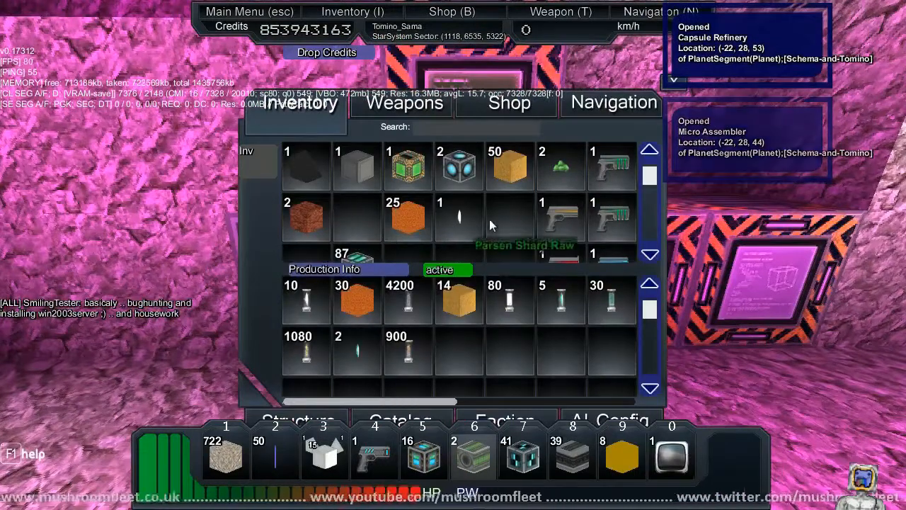
pyautogui.scroll(-3)
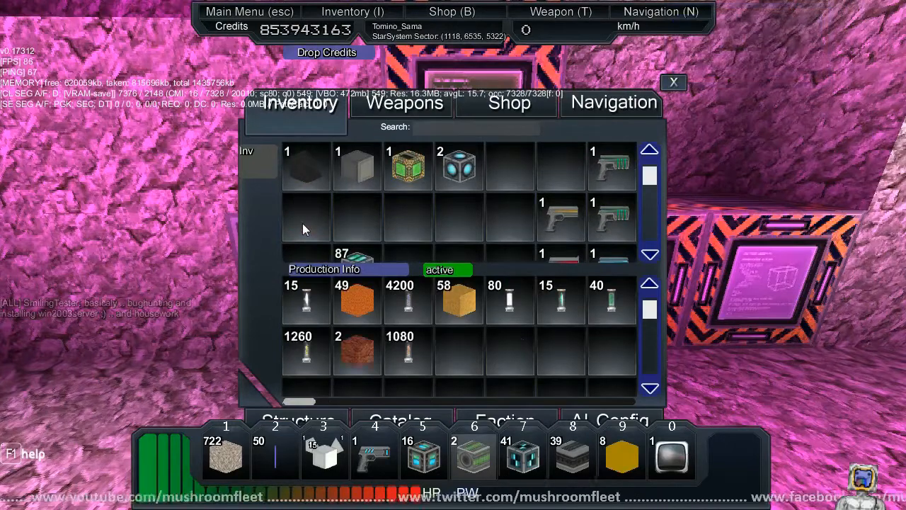
pyautogui.moveTo(465, 306)
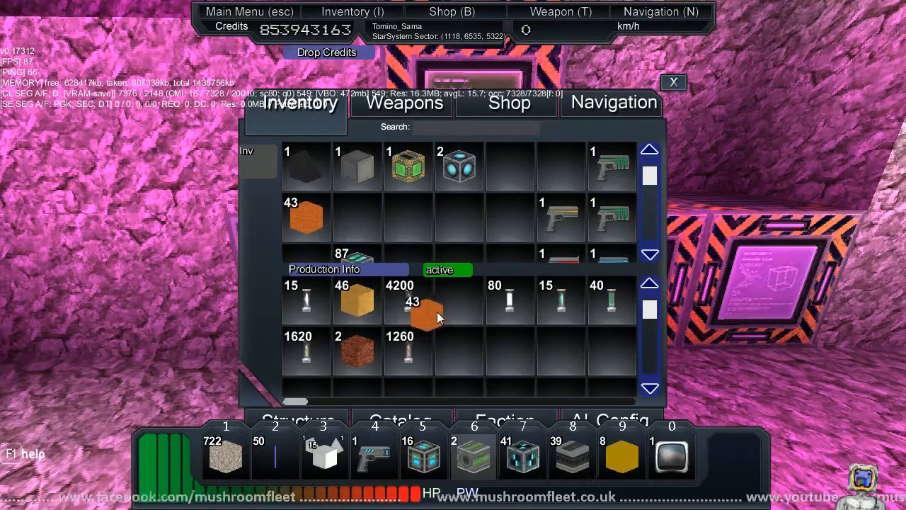
pyautogui.moveTo(408, 311); pyautogui.dragTo(456, 308)
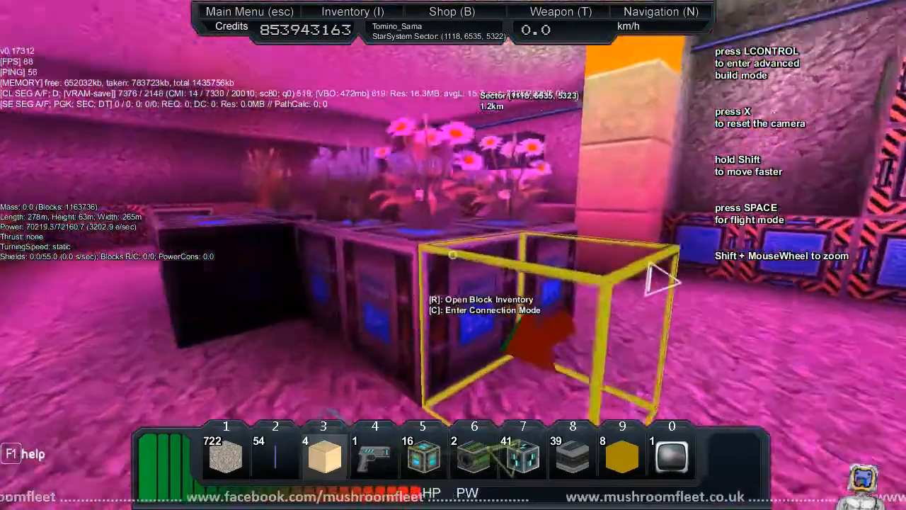
pyautogui.press('r')
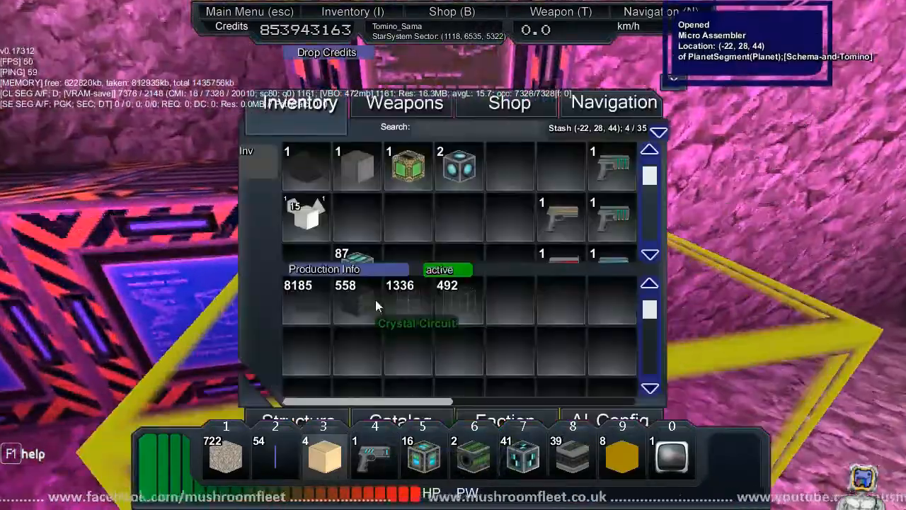